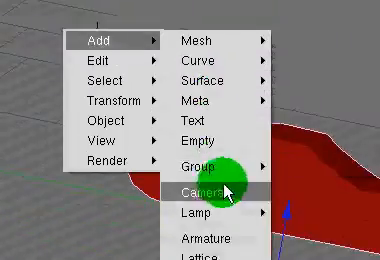
# Add a new Camera object to the car scene.
pyautogui.click(219, 188)
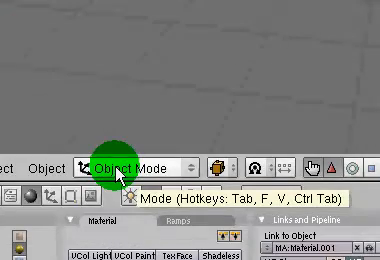
# Switch the 3D view's interaction mode to Object Mode.
pyautogui.click(120, 157)
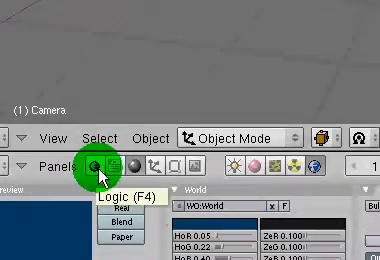
# Show the game Logic (F4) settings in the Buttons window.
pyautogui.click(90, 167)
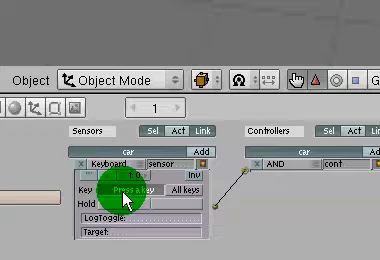
# Assign W as the trigger key of the car's Keyboard sensor.
pyautogui.press('w')
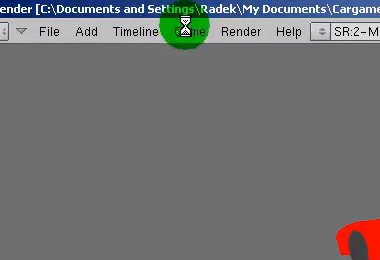
# Run the car scene in the game engine via Game > Start Game.
pyautogui.click(190, 45)
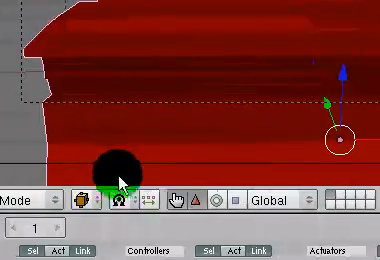
# Bring up the Draw type choices to set the viewport to Shaded.
pyautogui.click(109, 193)
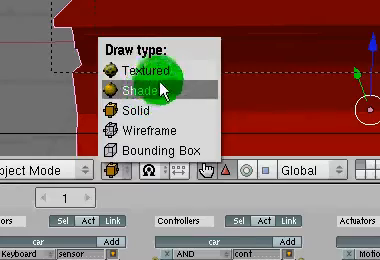